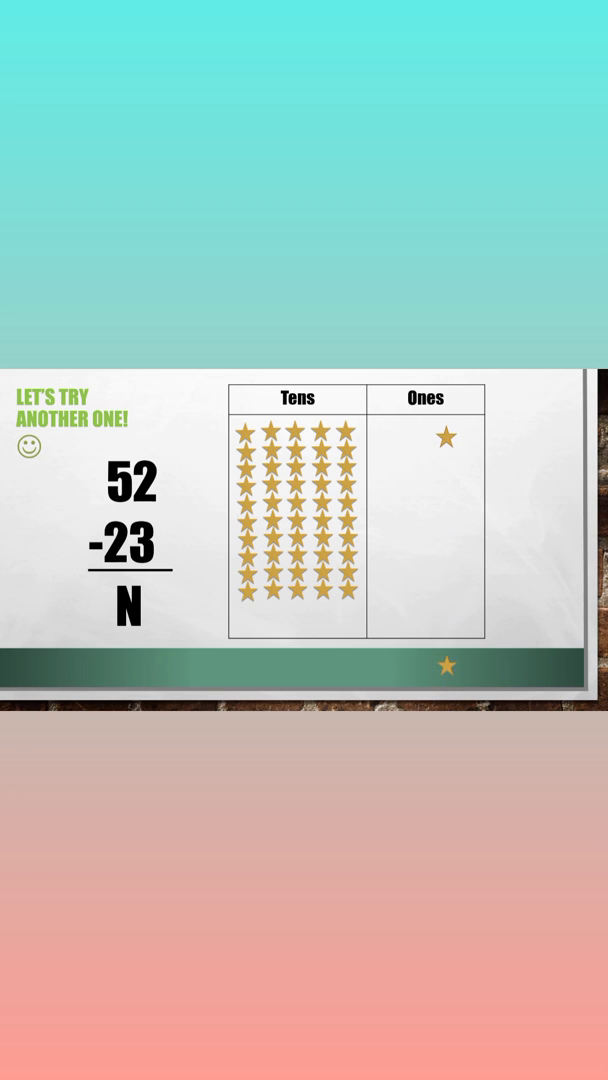
# Draw a pen ellipse around the ones-column digits 2 and 3 of 52 − 23
pyautogui.moveTo(447, 667); pyautogui.dragTo(451, 460)
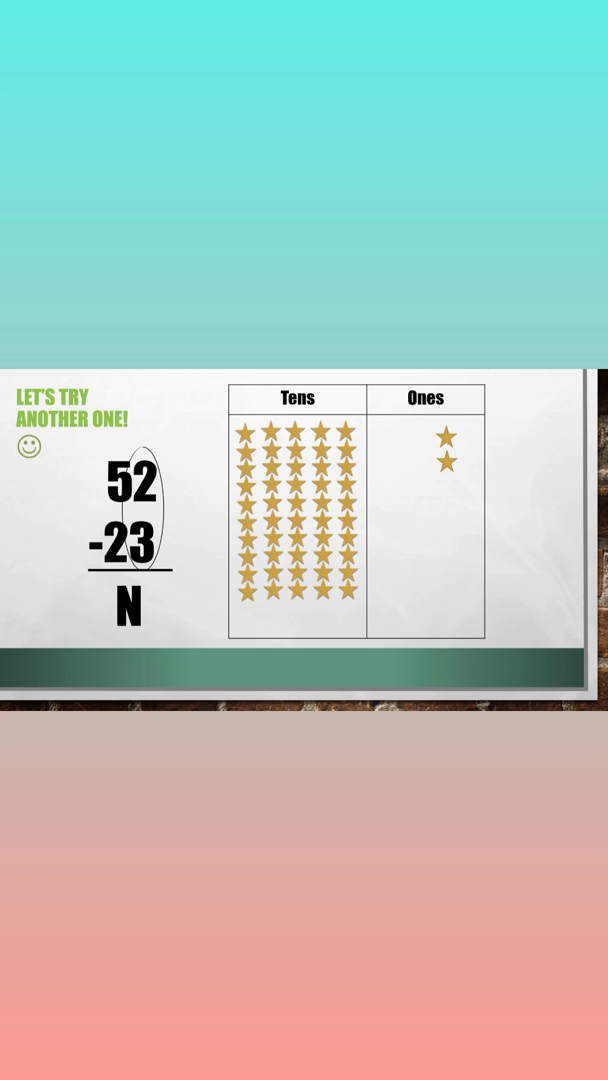
pyautogui.moveTo(347, 425); pyautogui.dragTo(343, 600)
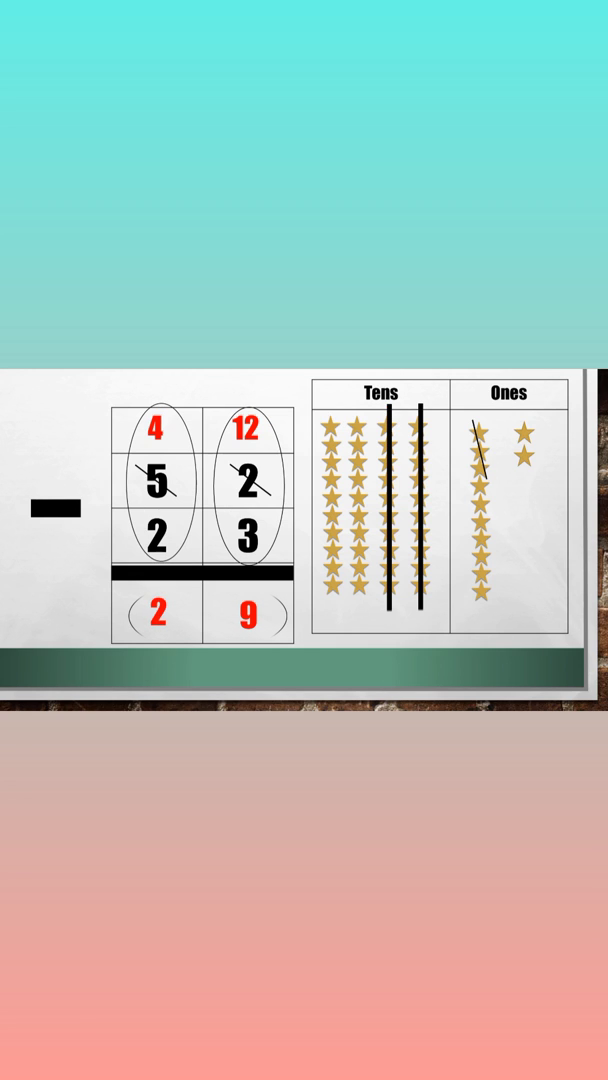
# Draw a pen ellipse around the answer row digits 2 and 9
pyautogui.moveTo(130, 615); pyautogui.dragTo(280, 615)
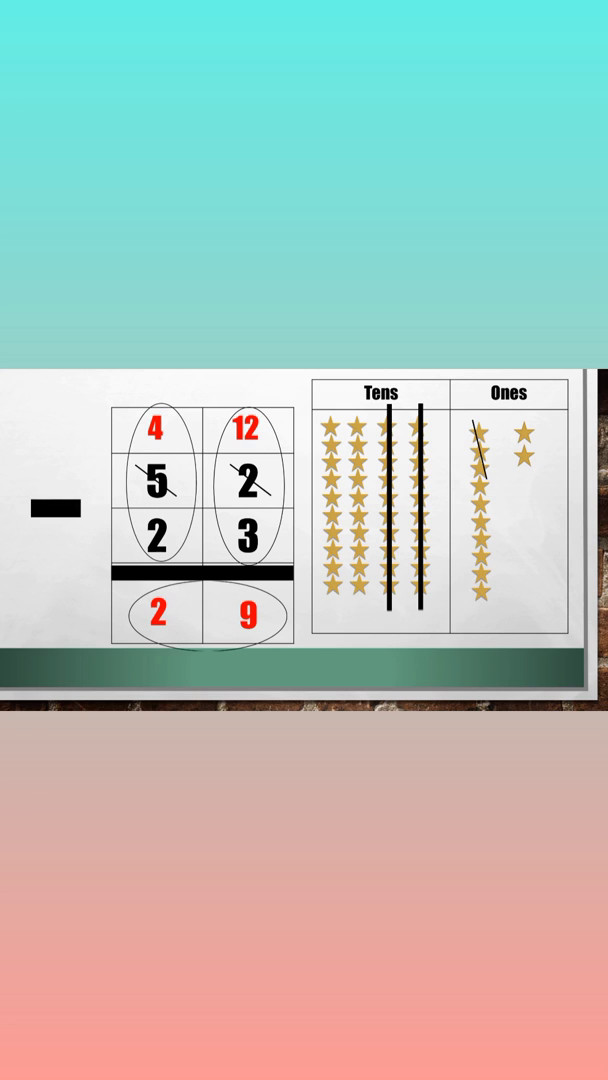